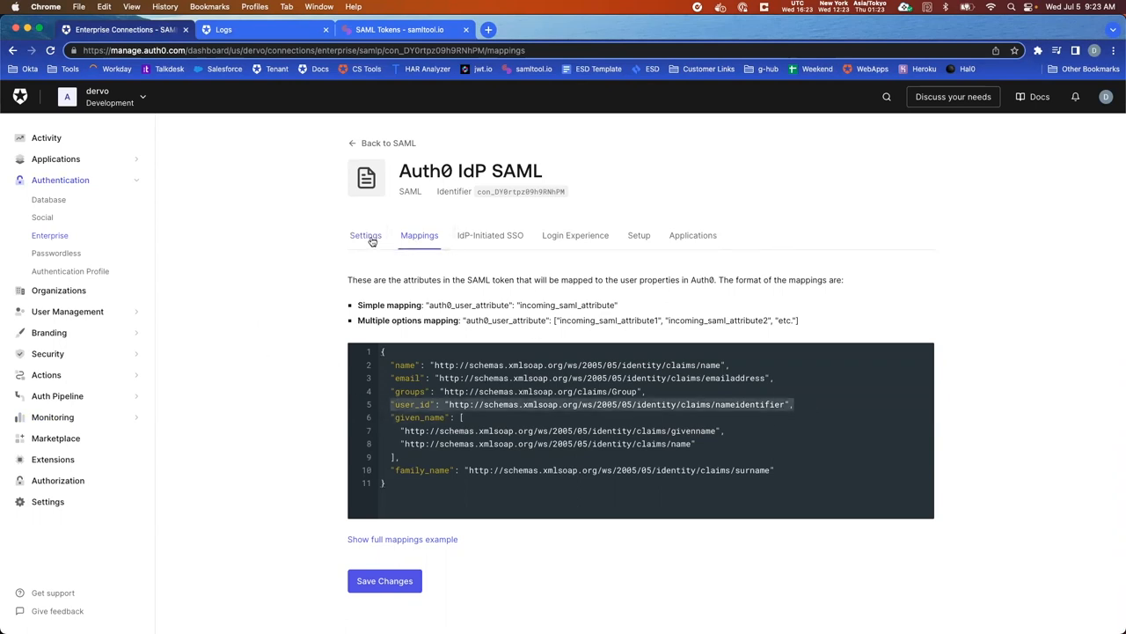
# - Review the Auth0 IdP SAML connection settings down to the User ID Attribute, currently email_address
pyautogui.click(366, 235)
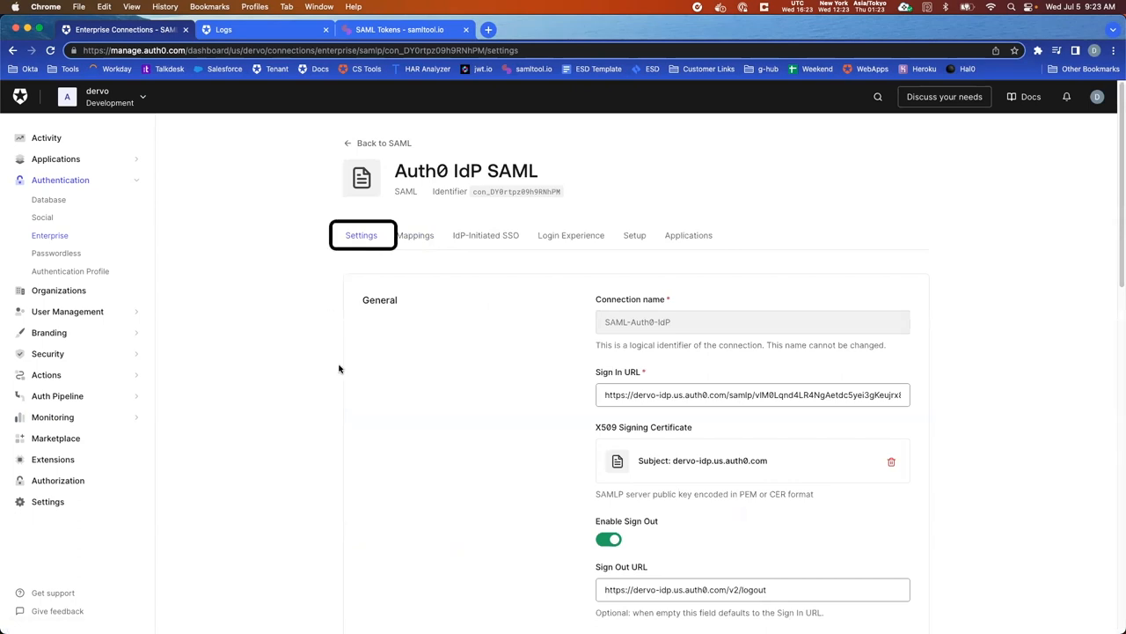
pyautogui.scroll(-3)
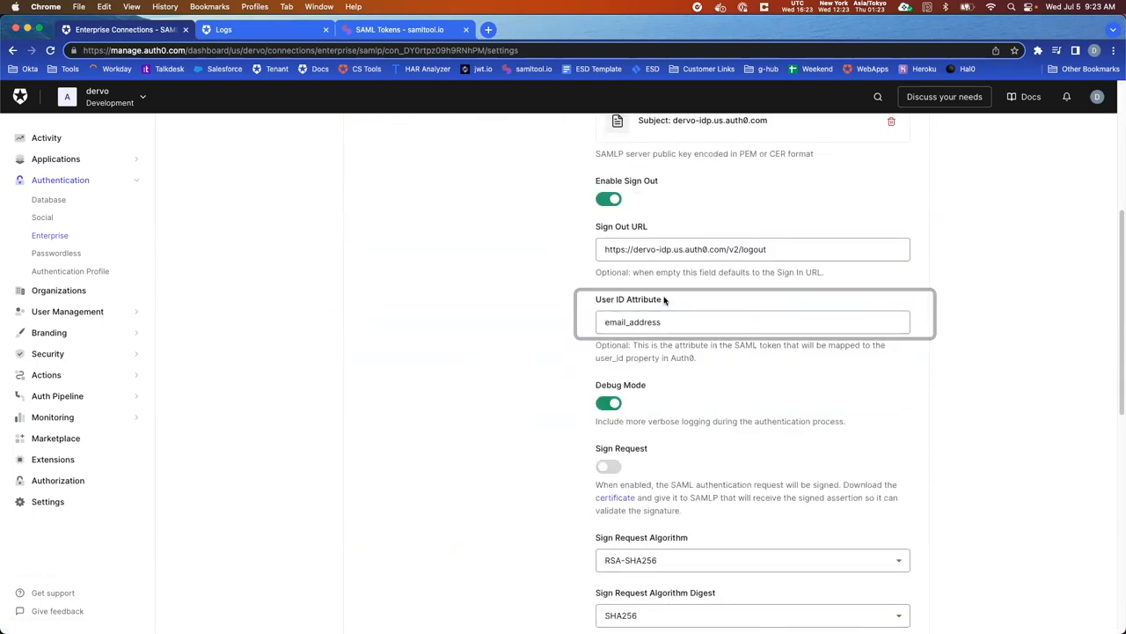
pyautogui.moveTo(493, 320)
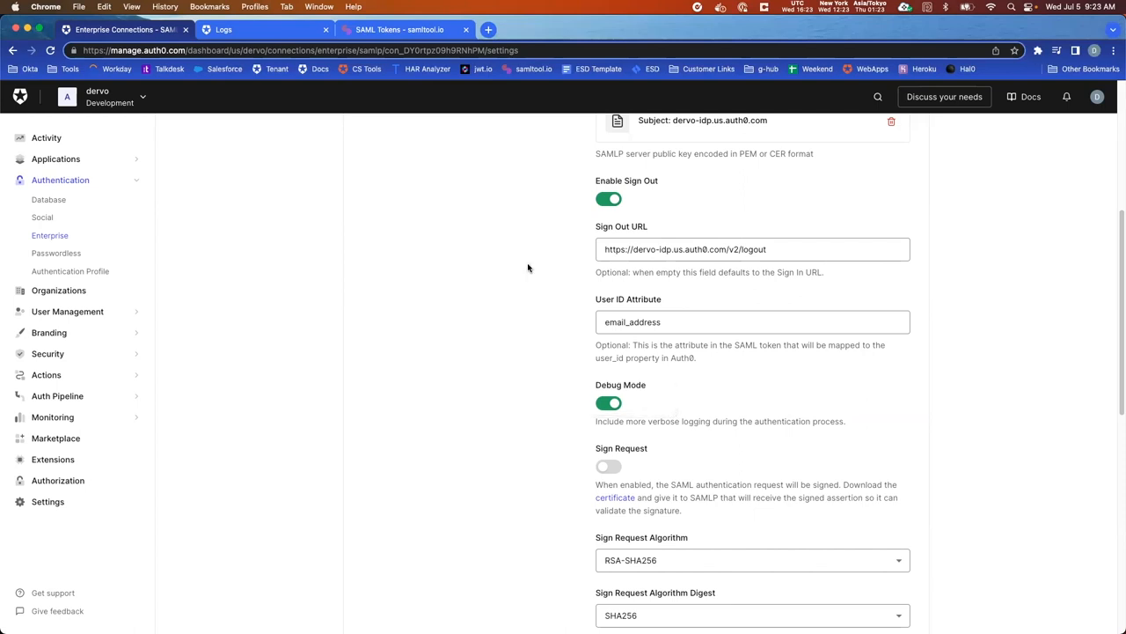
# - View the Failed Login entry's raw details, missing user_id, down to its SAMLResponse
pyautogui.click(224, 28)
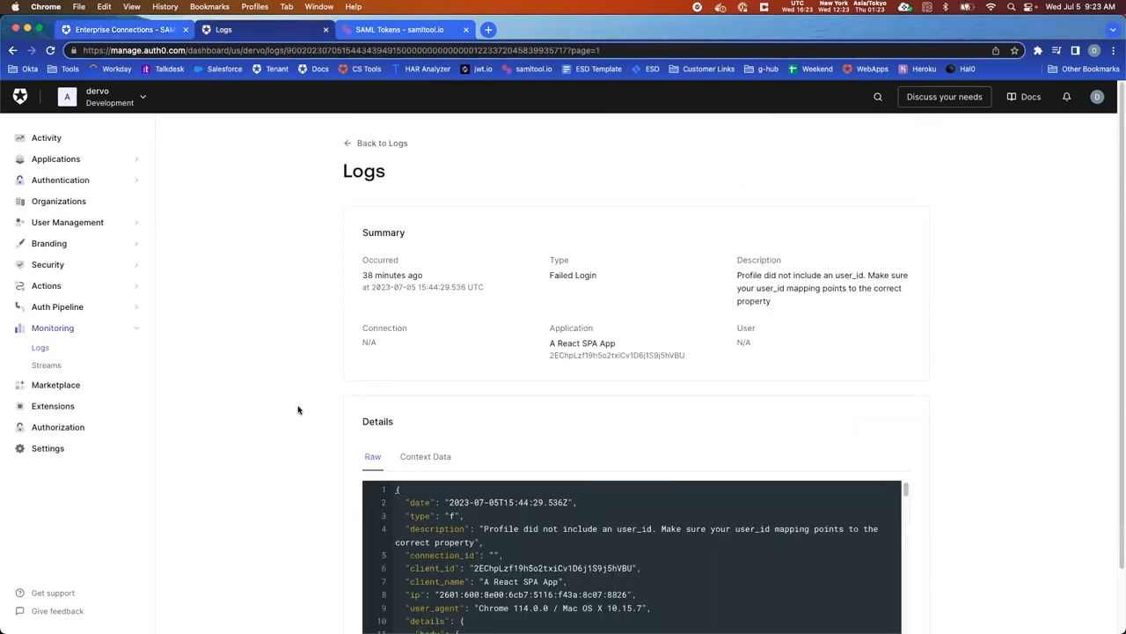
pyautogui.scroll(-3)
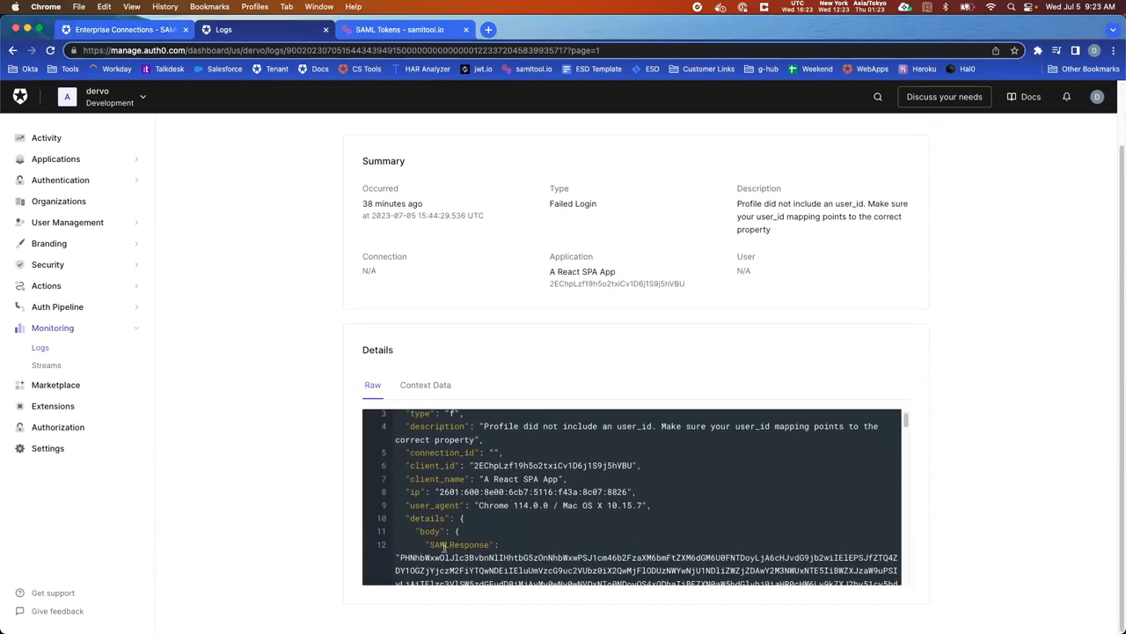
pyautogui.scroll(-3)
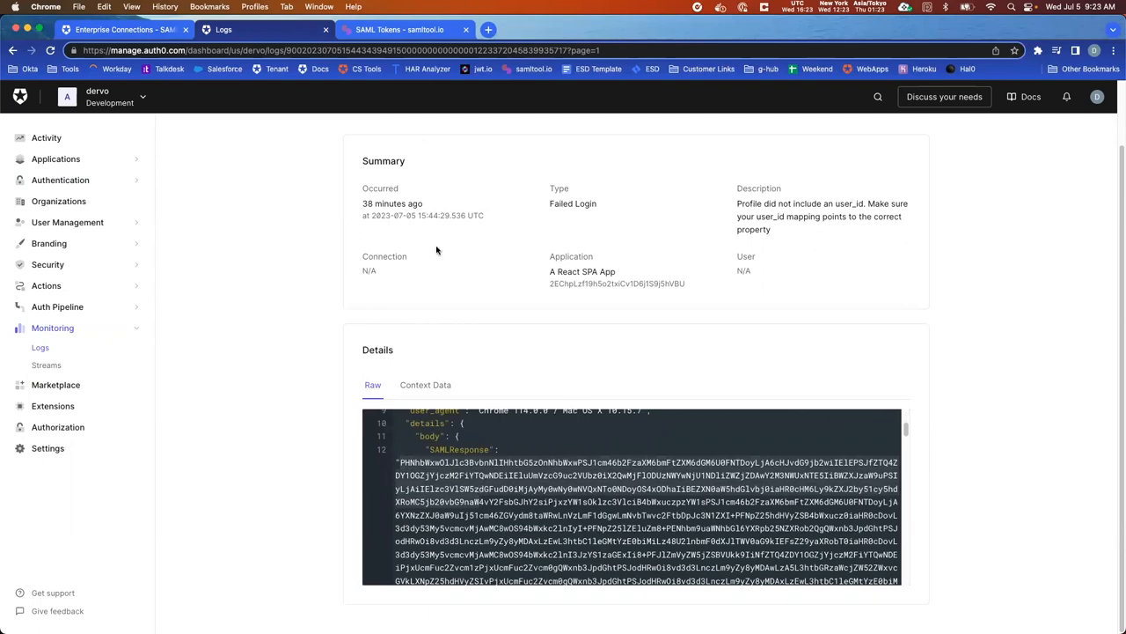
# - View the decoded SAML response attributes: nameidentifier, emailaddress, name and nickname with test_user values
pyautogui.click(398, 28)
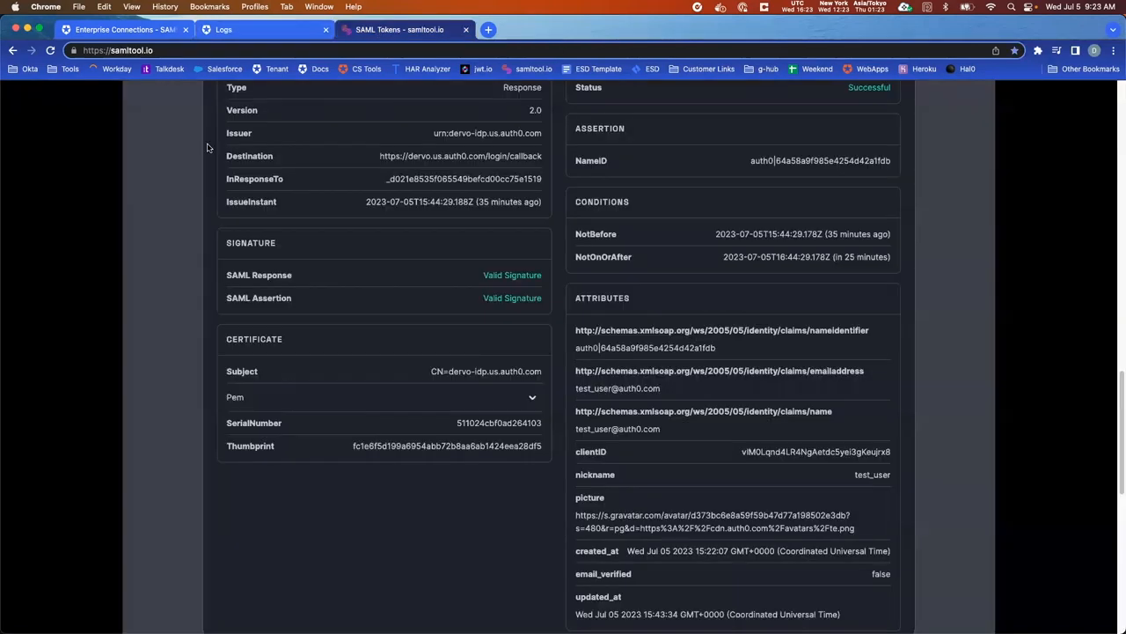
pyautogui.scroll(3)
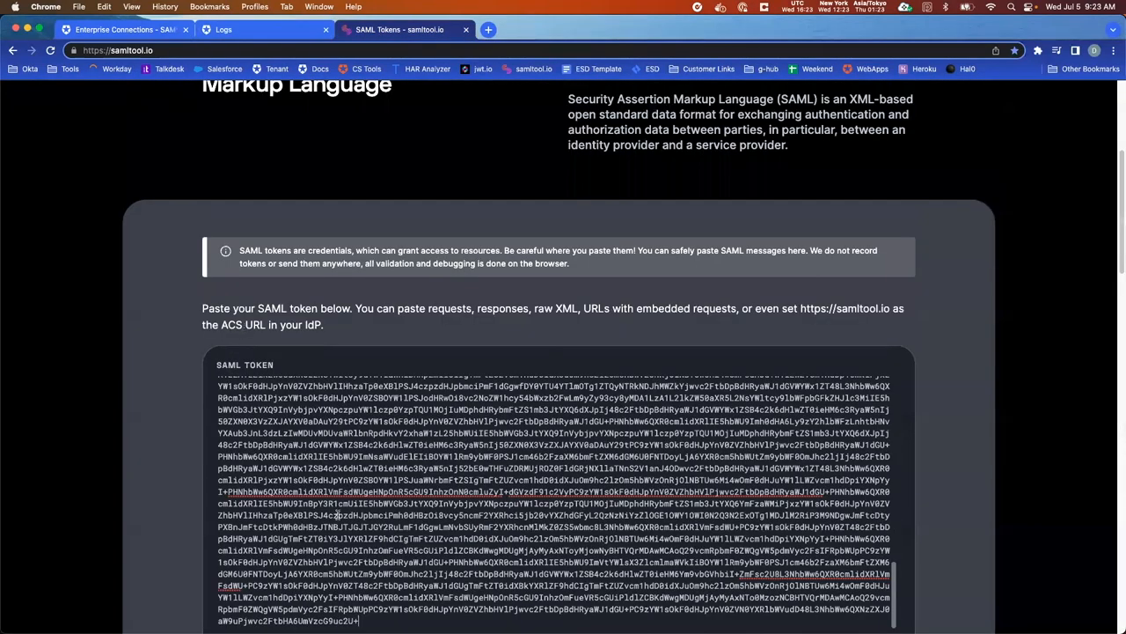
pyautogui.scroll(-3)
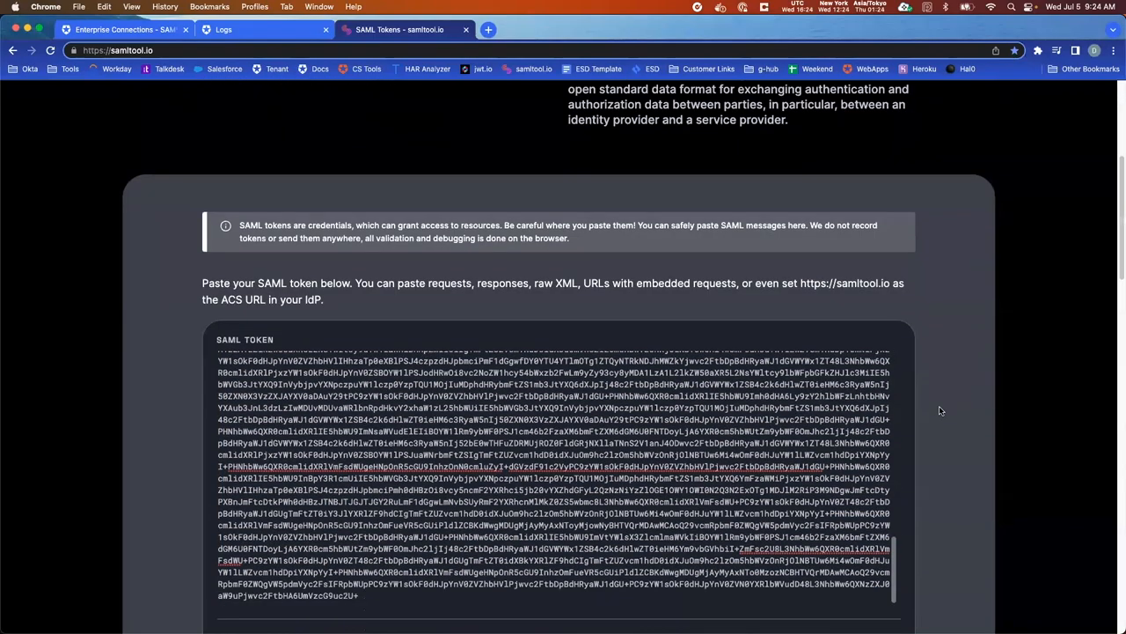
pyautogui.scroll(-3)
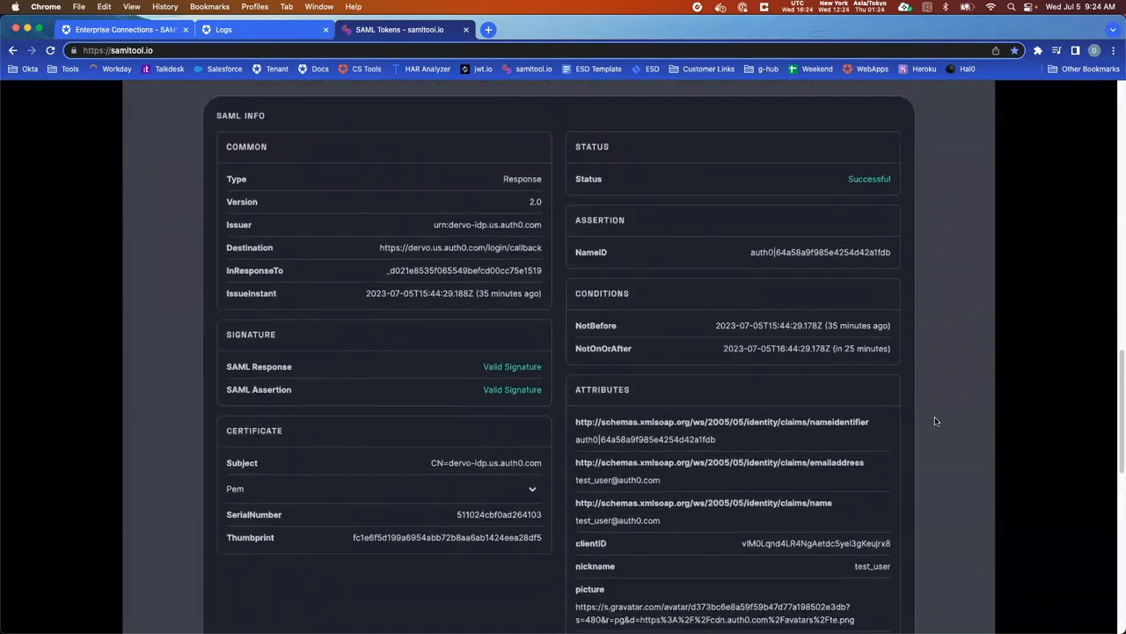
pyautogui.scroll(-3)
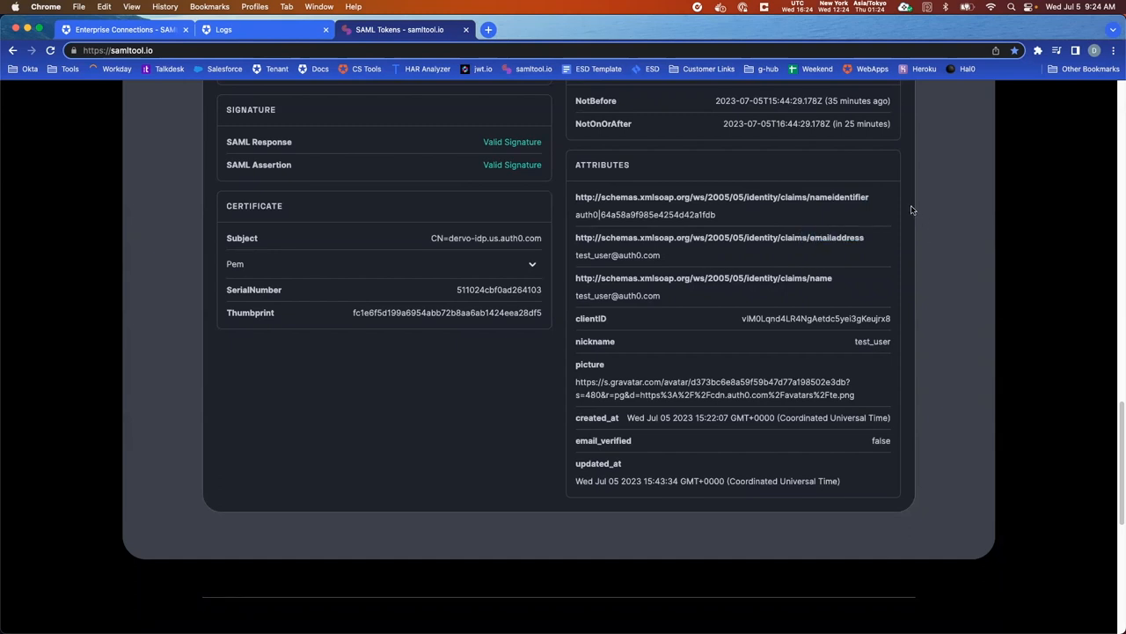
pyautogui.moveTo(825, 236)
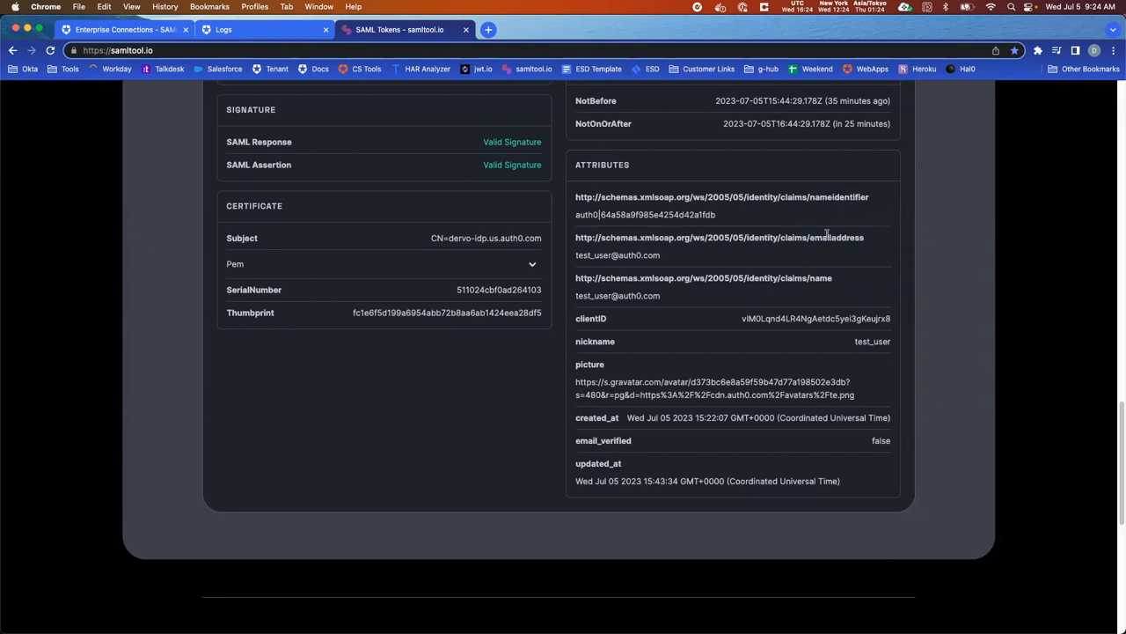
pyautogui.moveTo(922, 208)
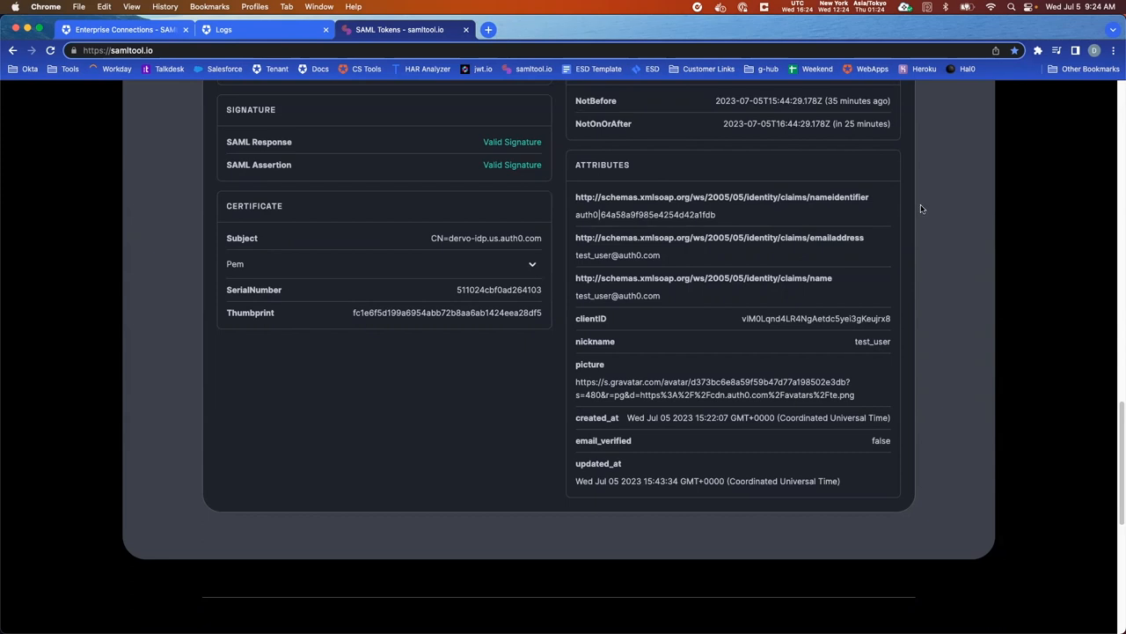
pyautogui.moveTo(896, 229)
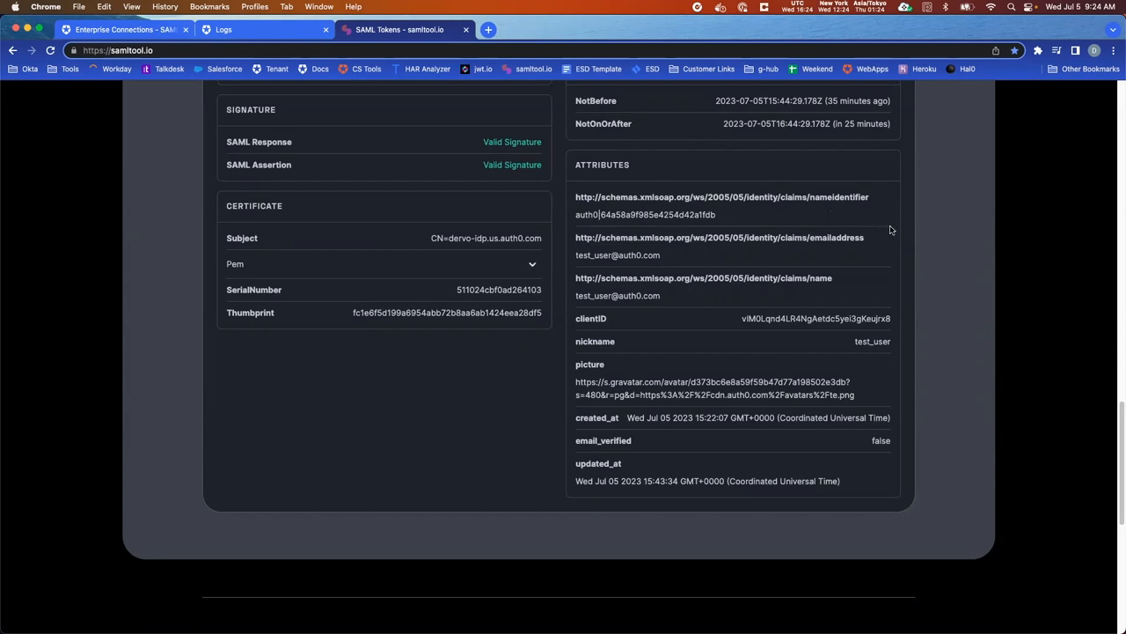
pyautogui.moveTo(917, 227)
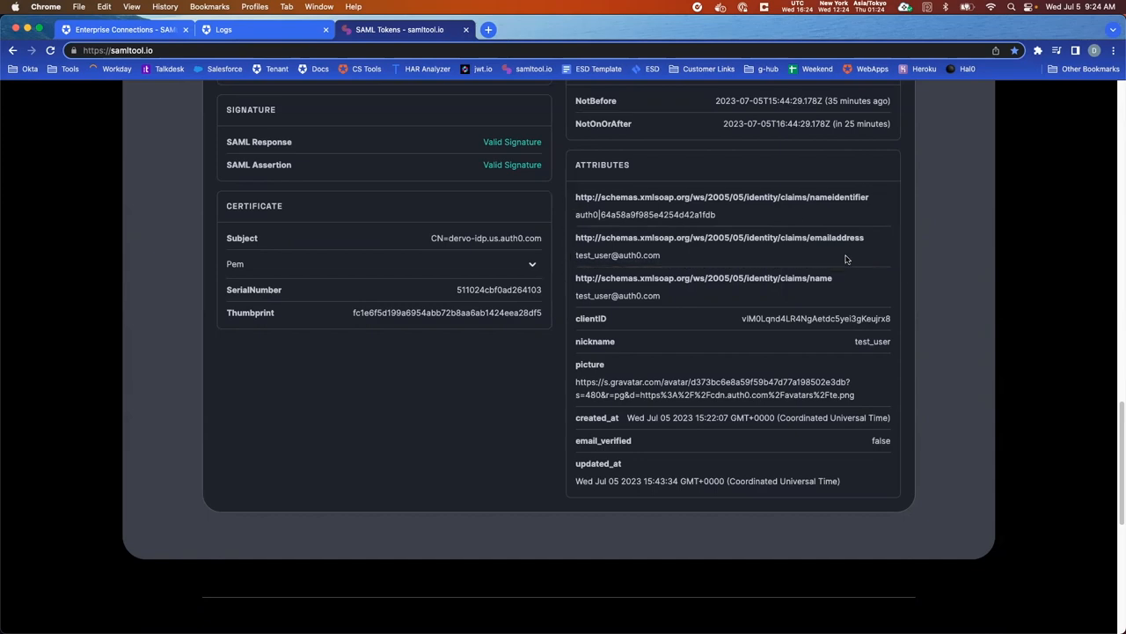
pyautogui.click(124, 28)
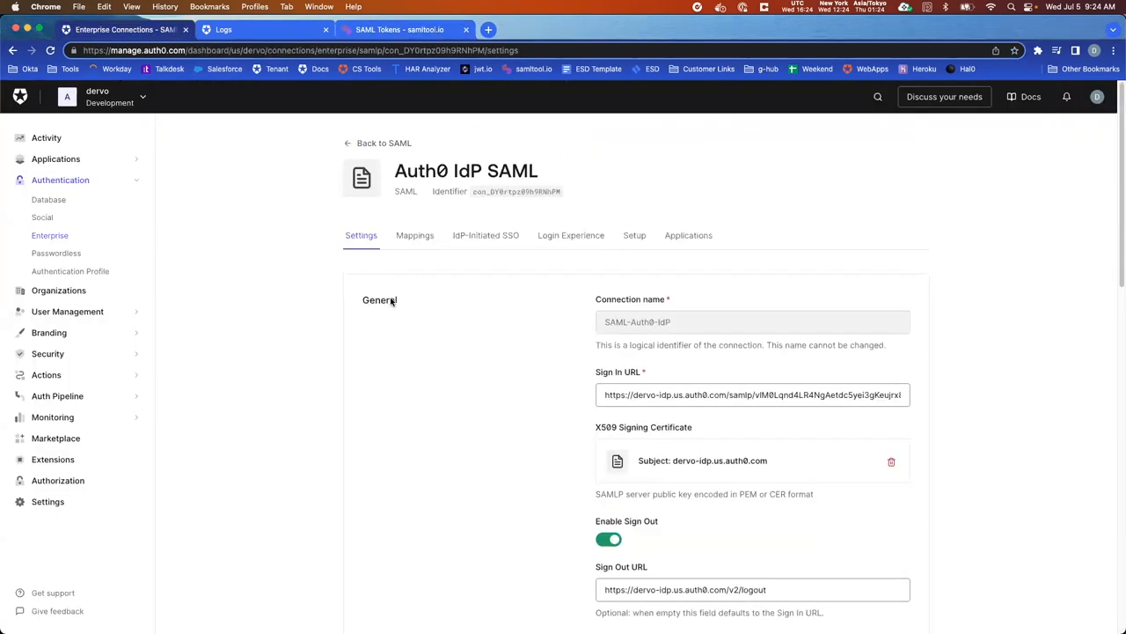
pyautogui.click(416, 236)
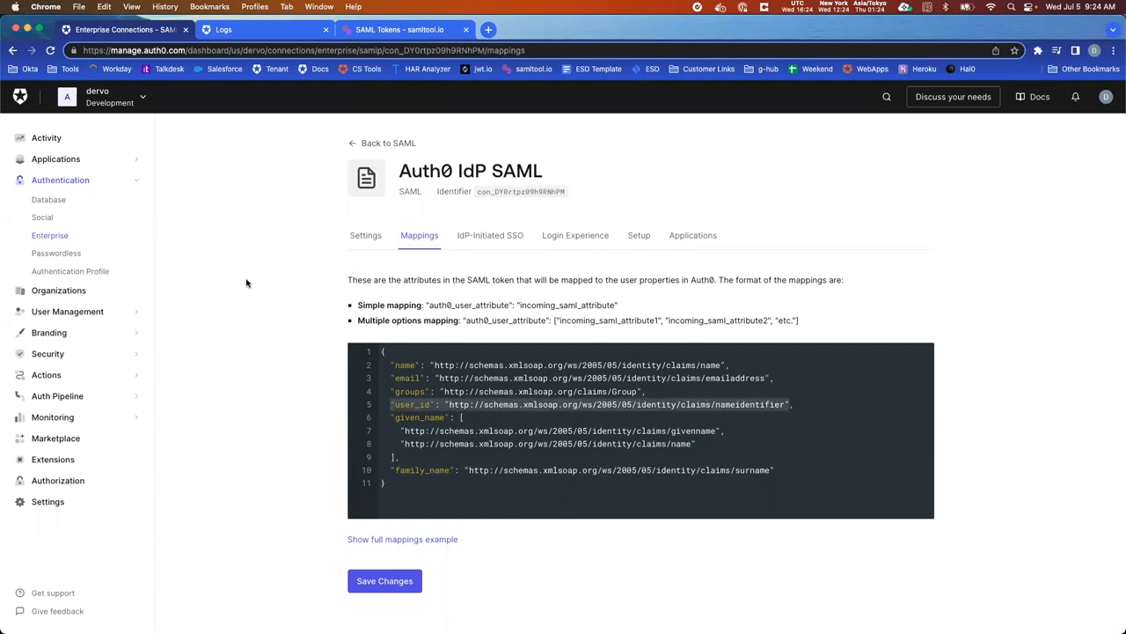
pyautogui.click(366, 236)
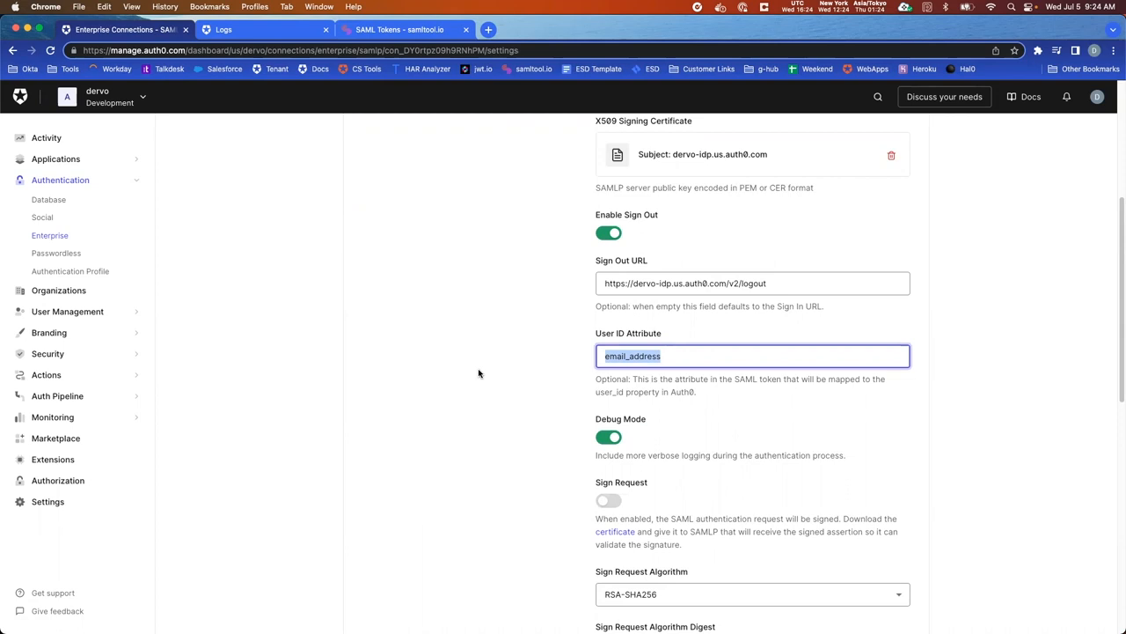
pyautogui.moveTo(555, 219)
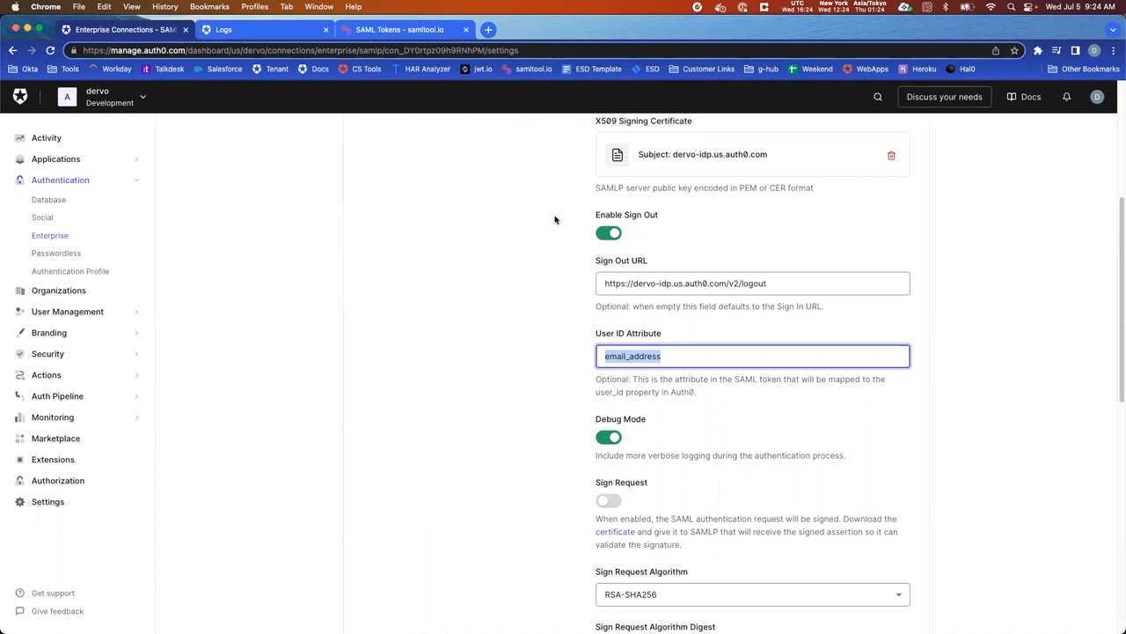
pyautogui.moveTo(549, 382)
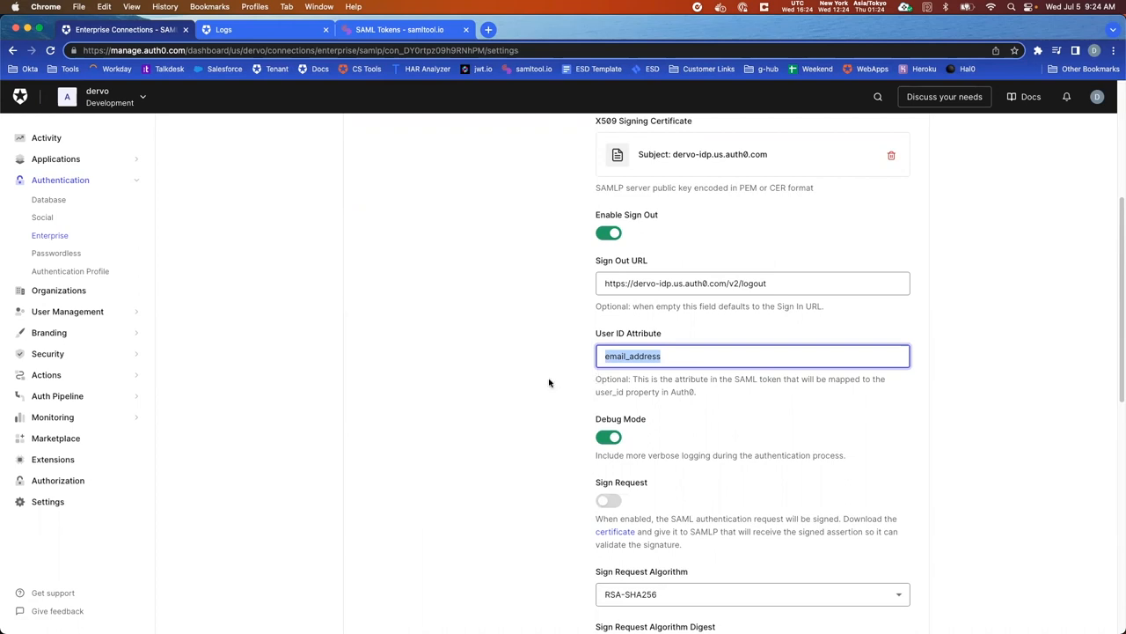
pyautogui.moveTo(549, 382)
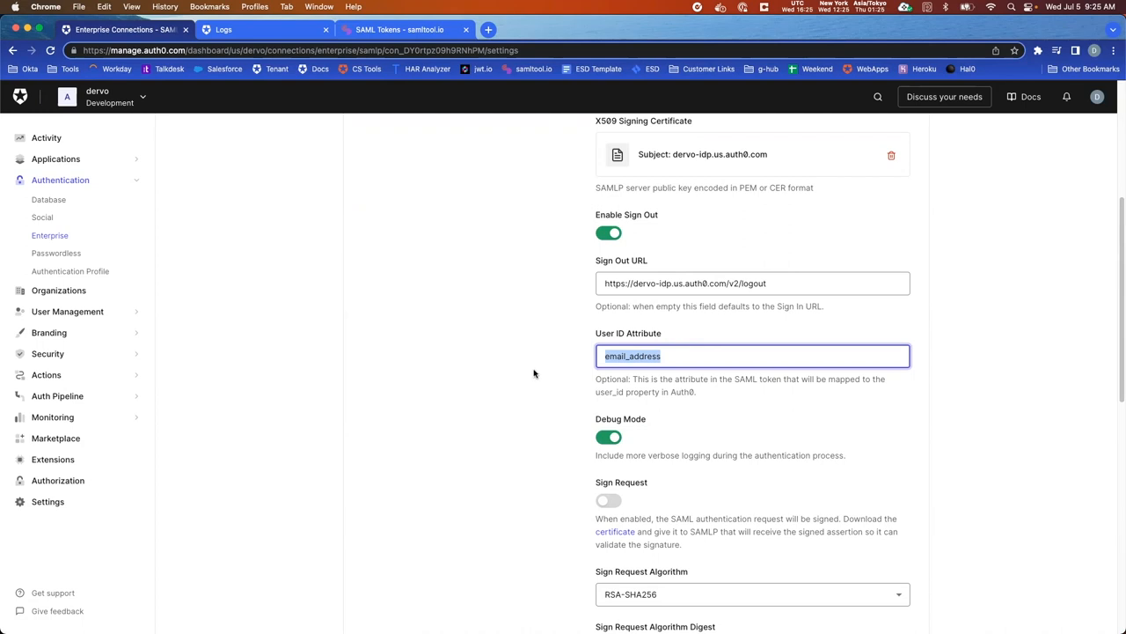
# - Select and copy the full emailaddress claim URI from the decoded token's Attributes panel
pyautogui.click(528, 376)
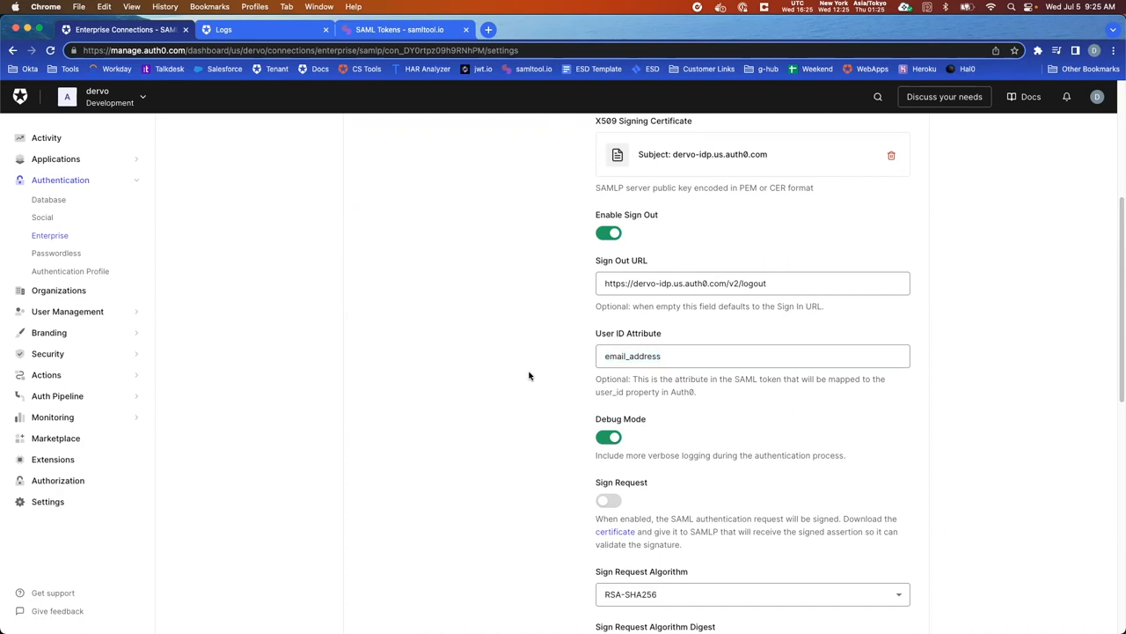
pyautogui.moveTo(496, 81)
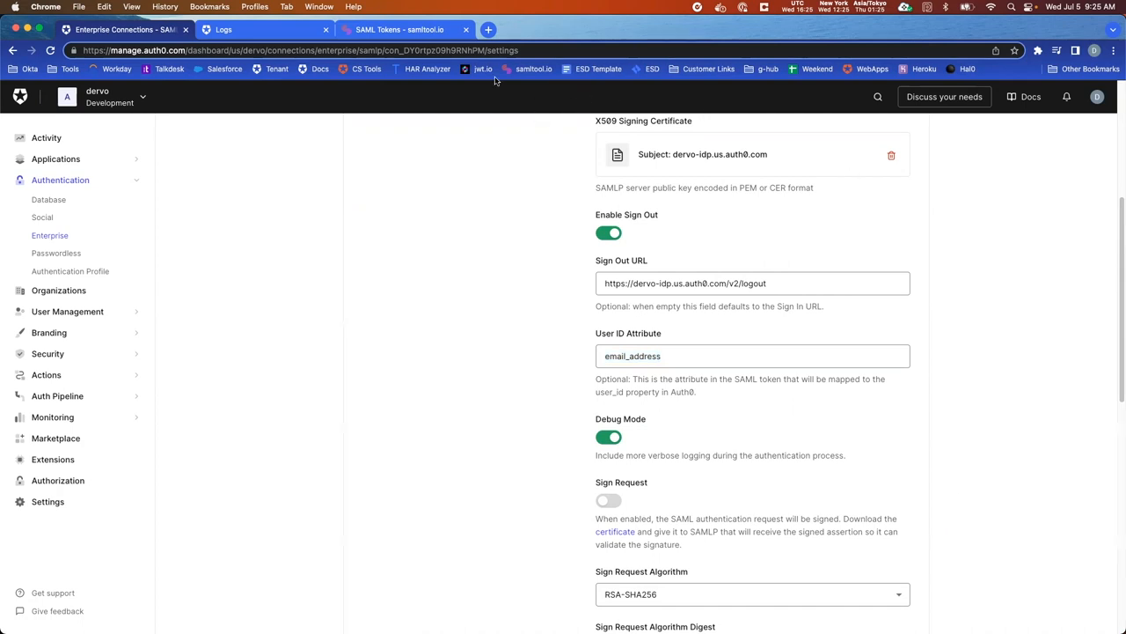
pyautogui.click(400, 28)
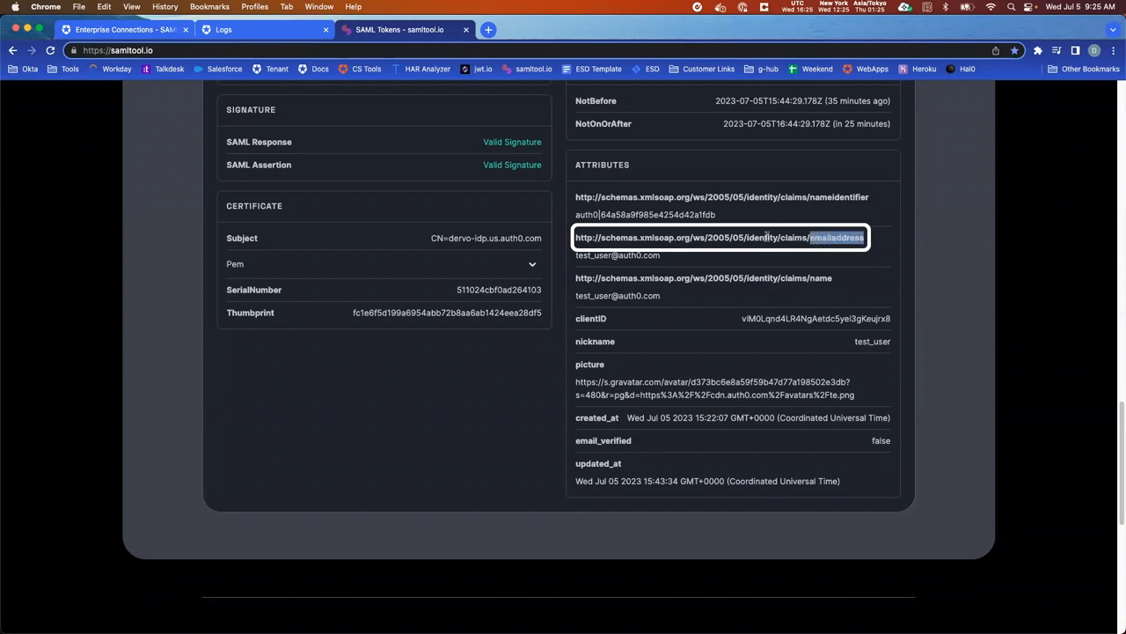
pyautogui.tripleClick(718, 236)
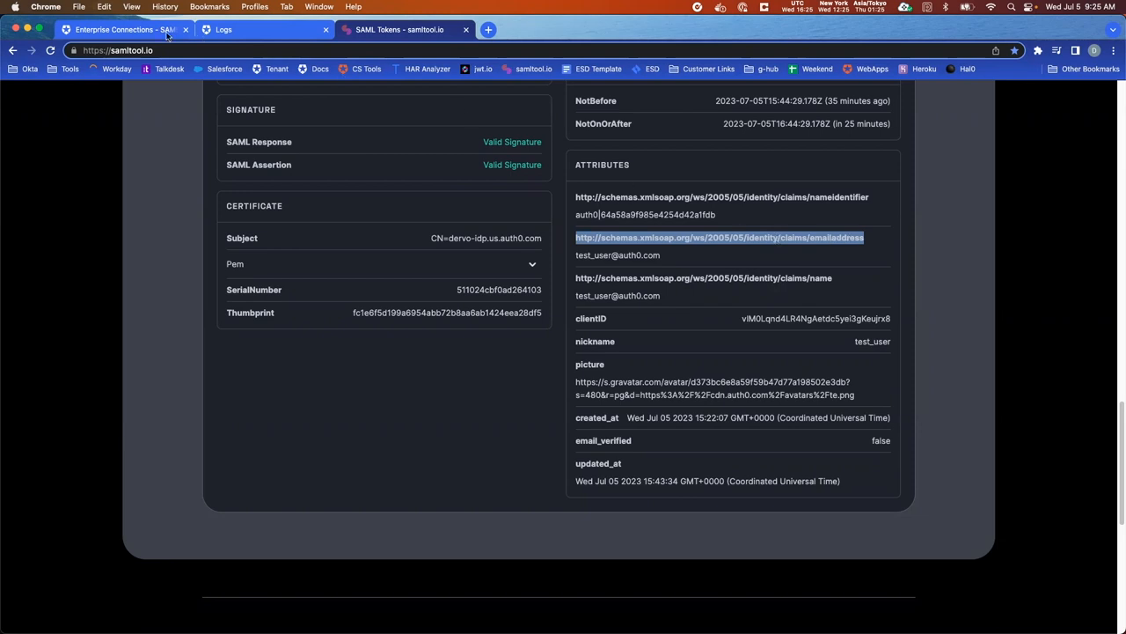
# - Replace the User ID Attribute with the emailaddress claim URI and save the connection
pyautogui.click(123, 28)
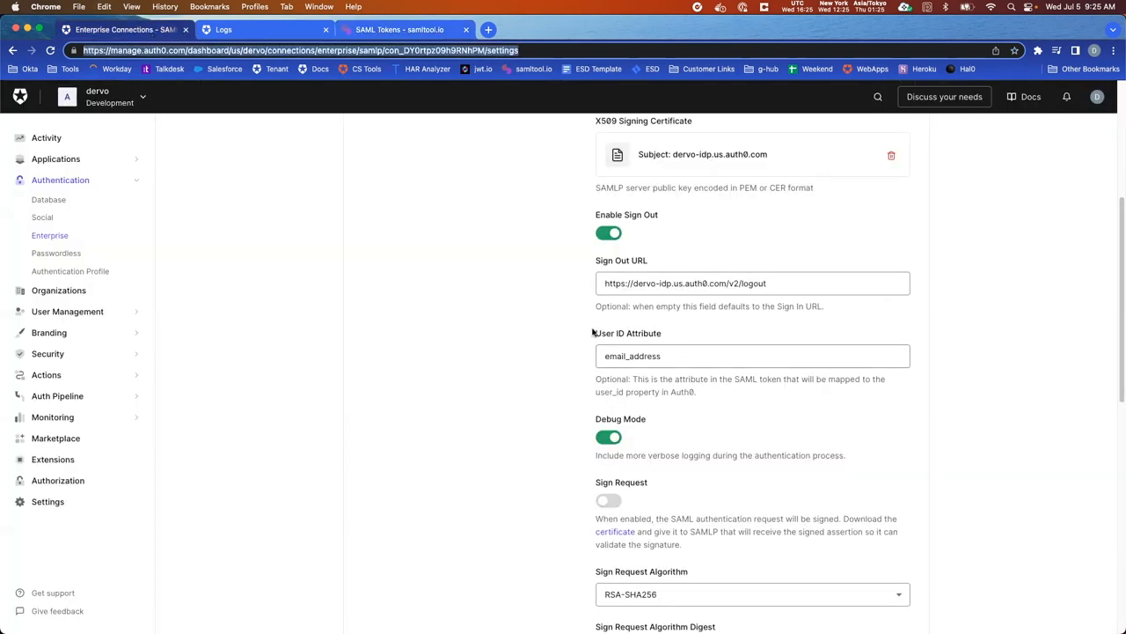
pyautogui.tripleClick(753, 356)
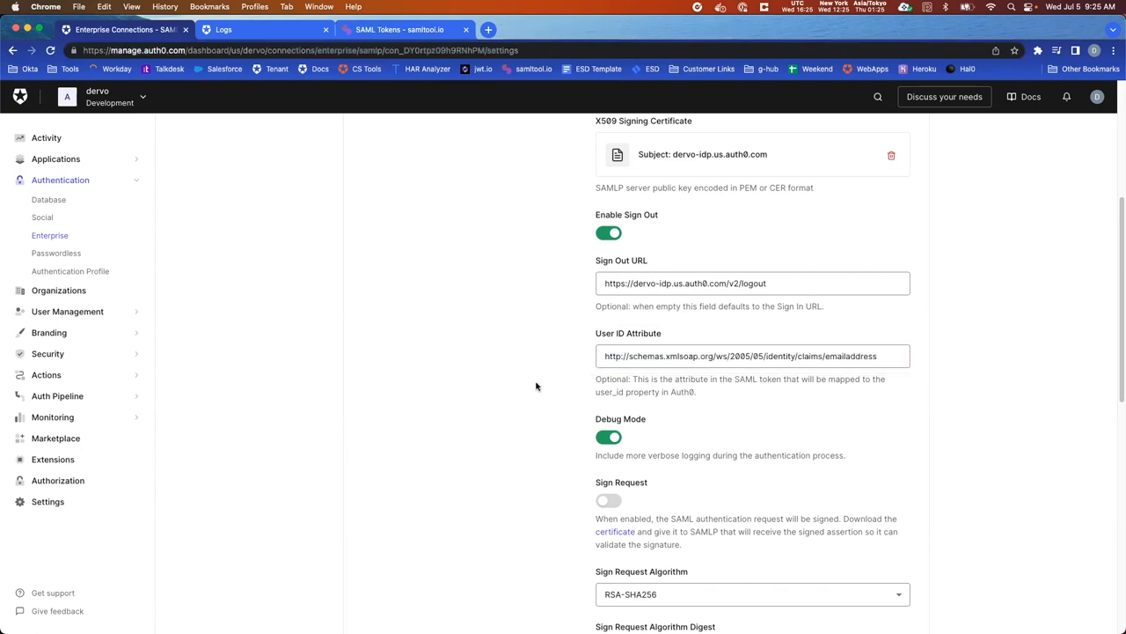
pyautogui.scroll(-3)
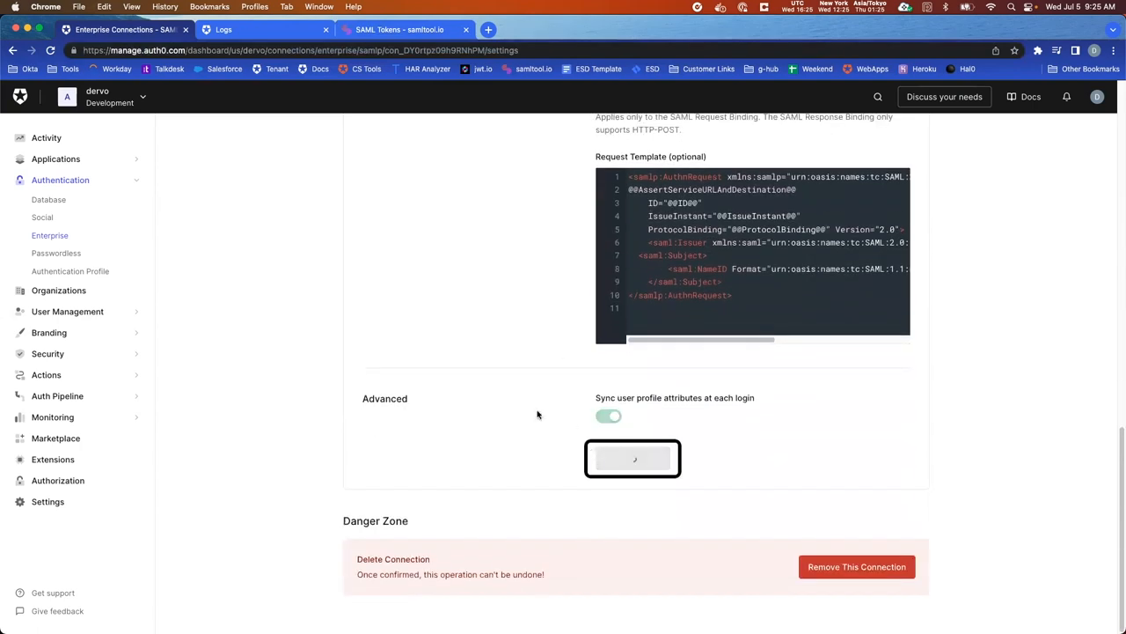
pyautogui.click(634, 458)
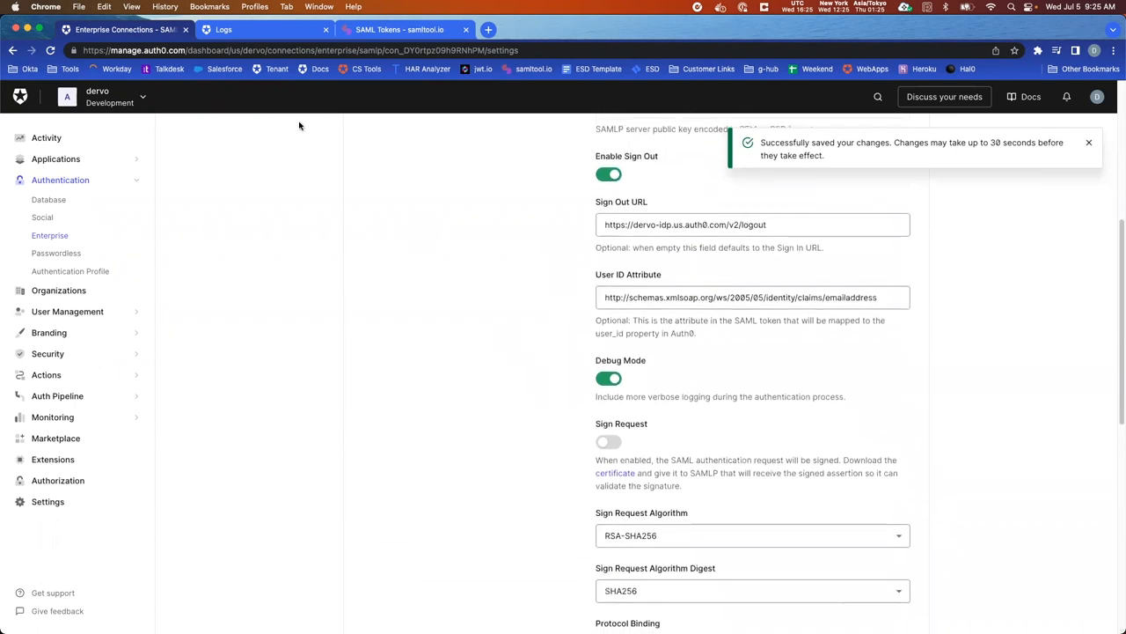
pyautogui.click(224, 29)
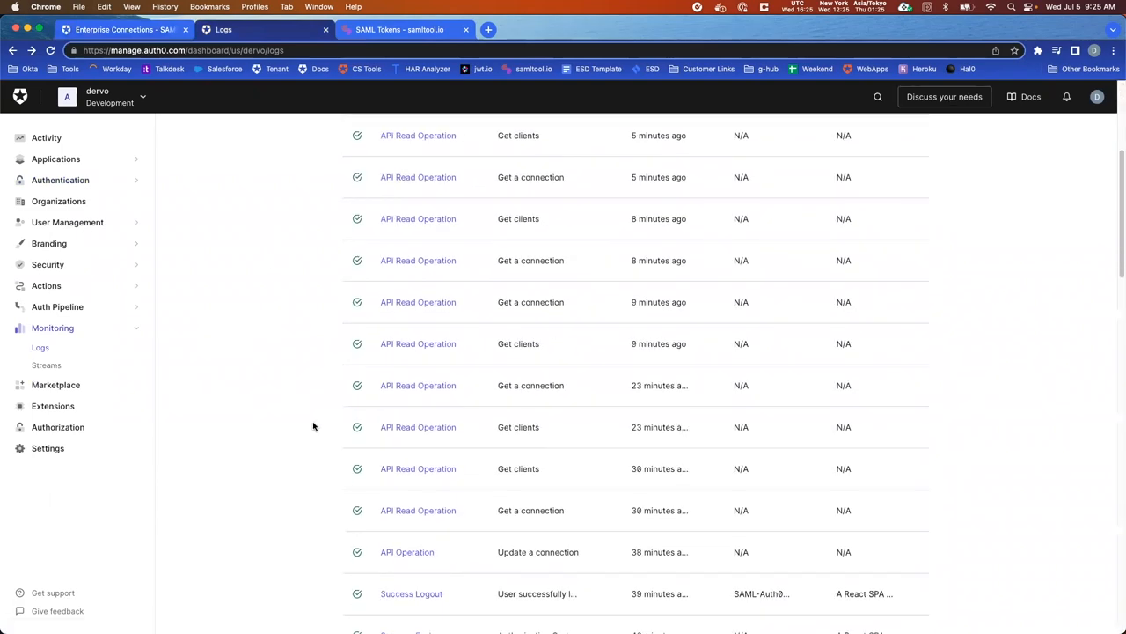
pyautogui.scroll(-3)
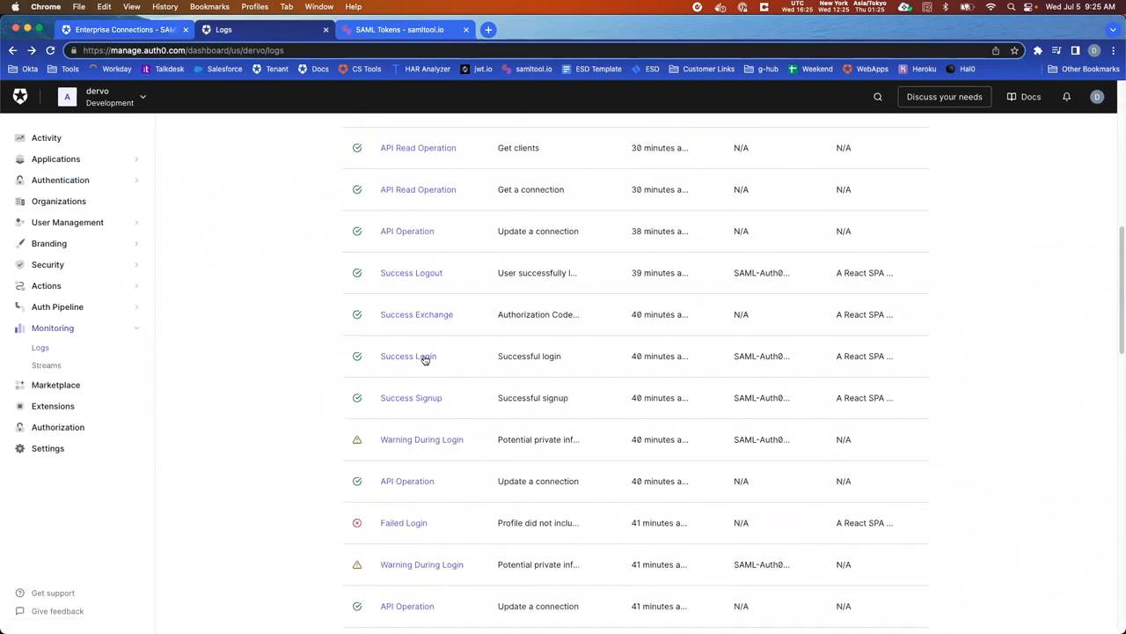
pyautogui.click(408, 355)
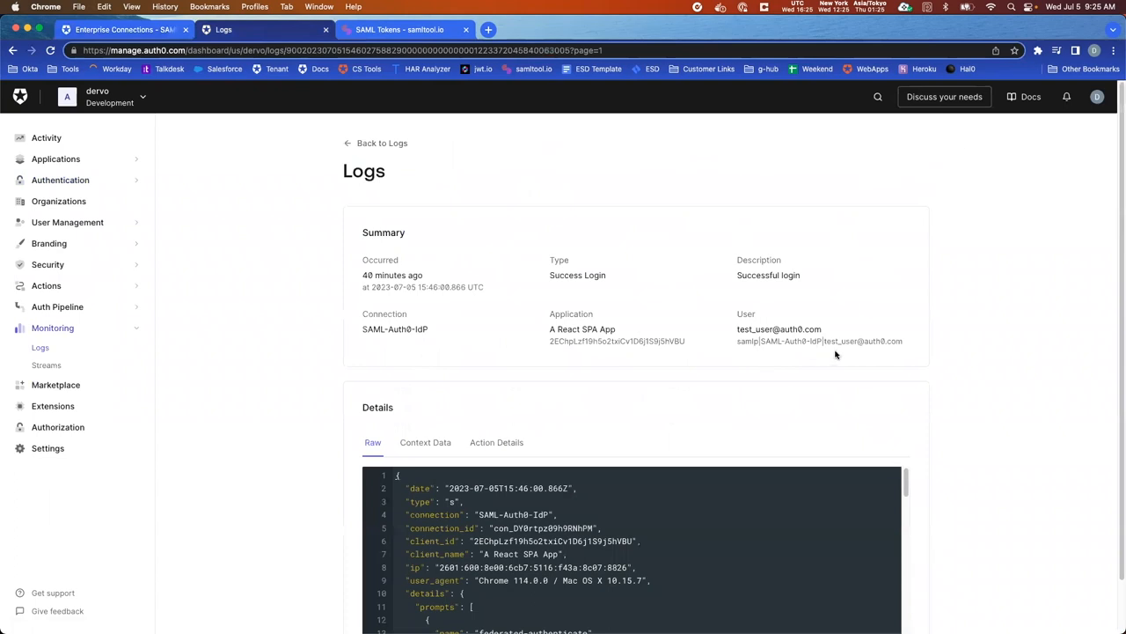
pyautogui.scroll(-3)
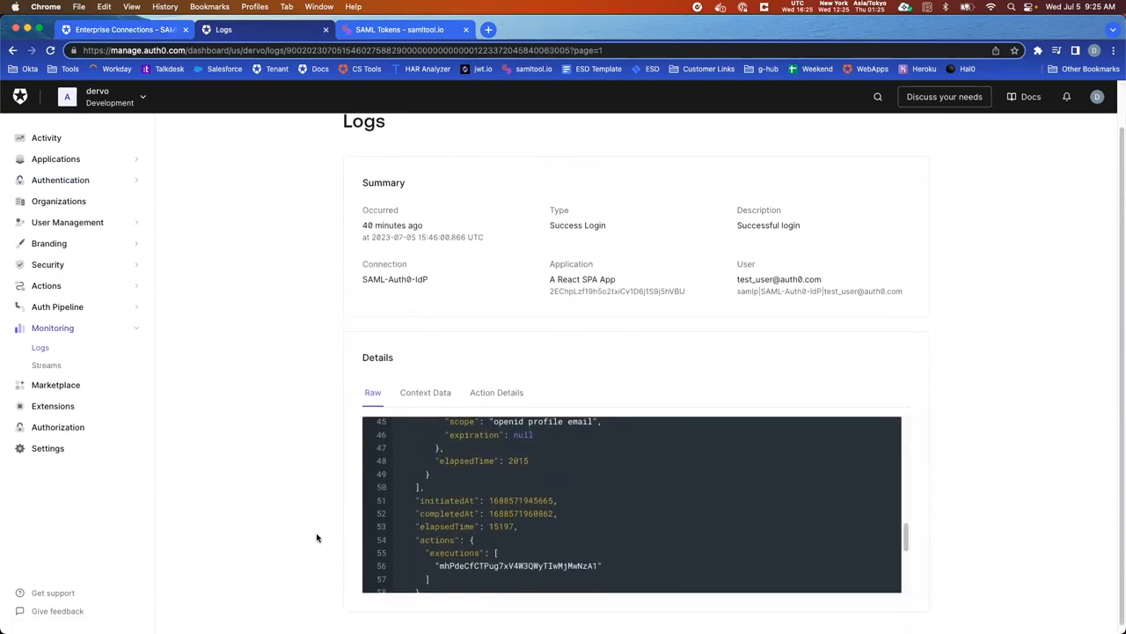
pyautogui.scroll(-3)
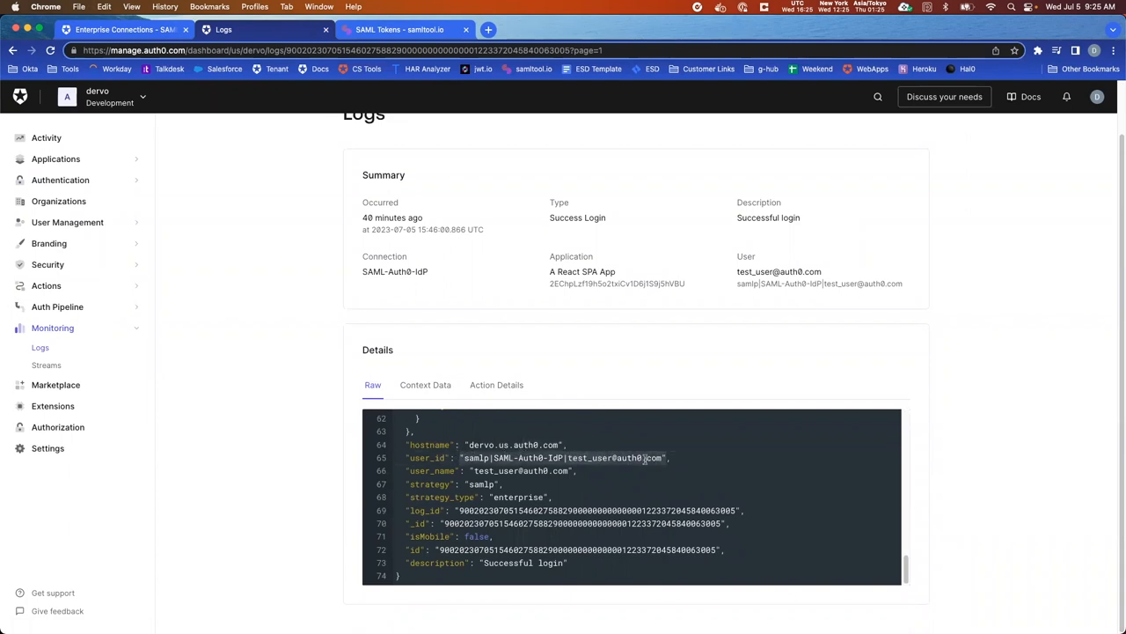
pyautogui.moveTo(250, 355)
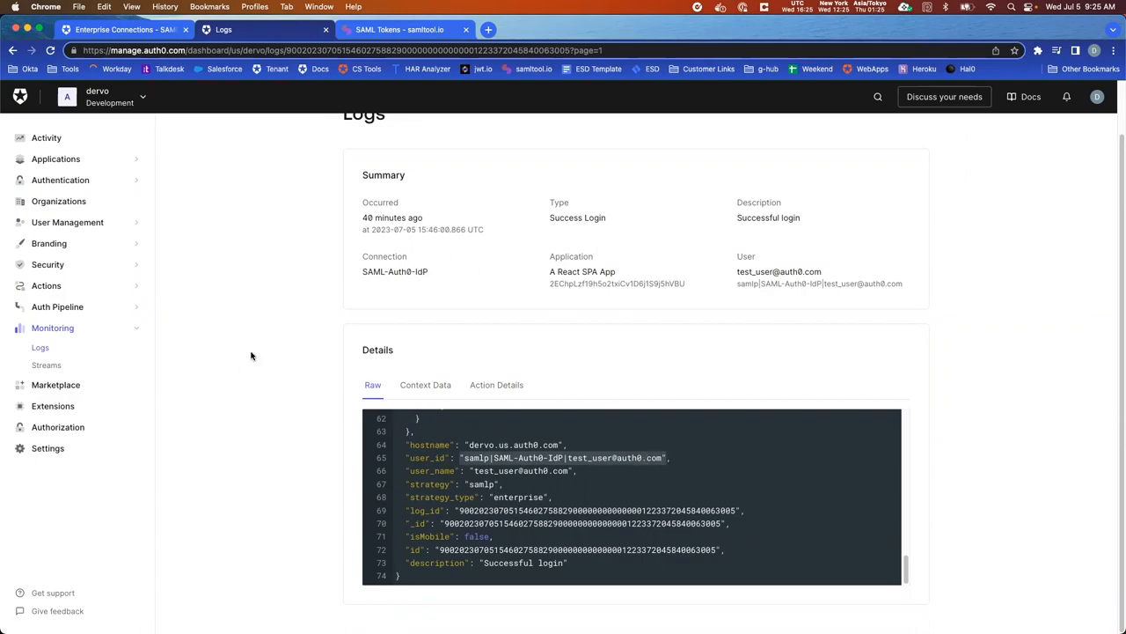